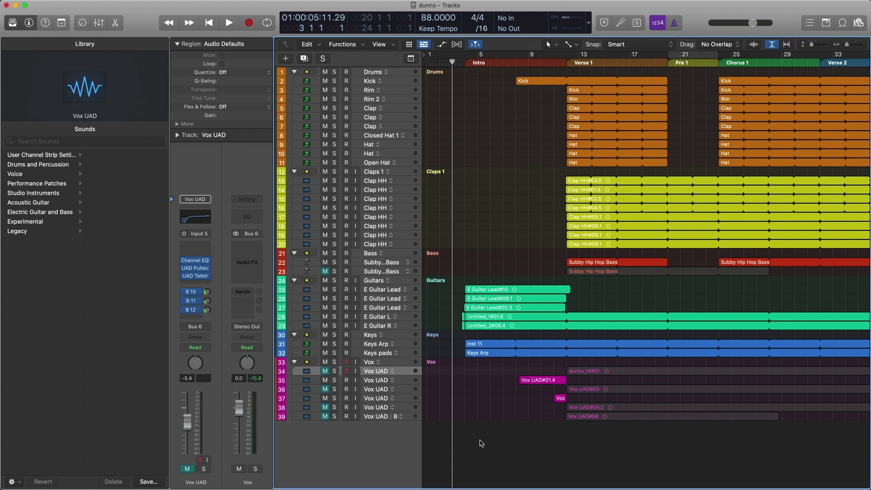
- Show On/Off switches in every track header via Track Header Components
scroll(right, 3)
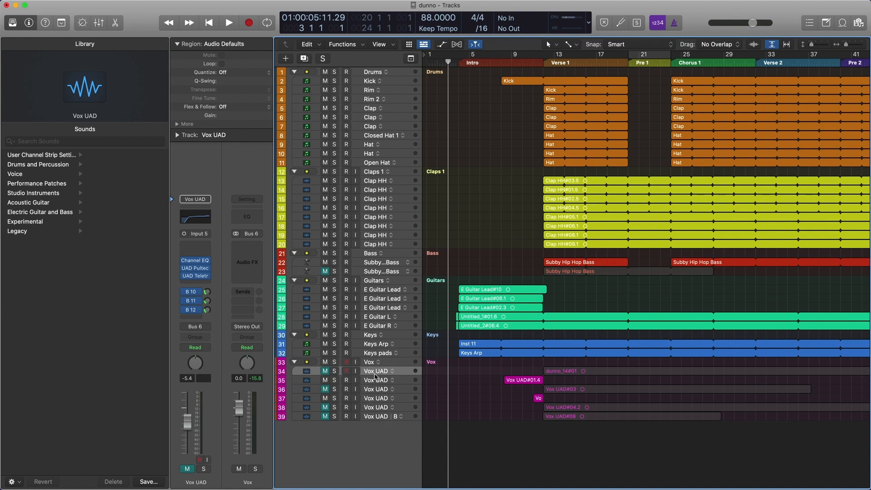
mouse_move(375, 370)
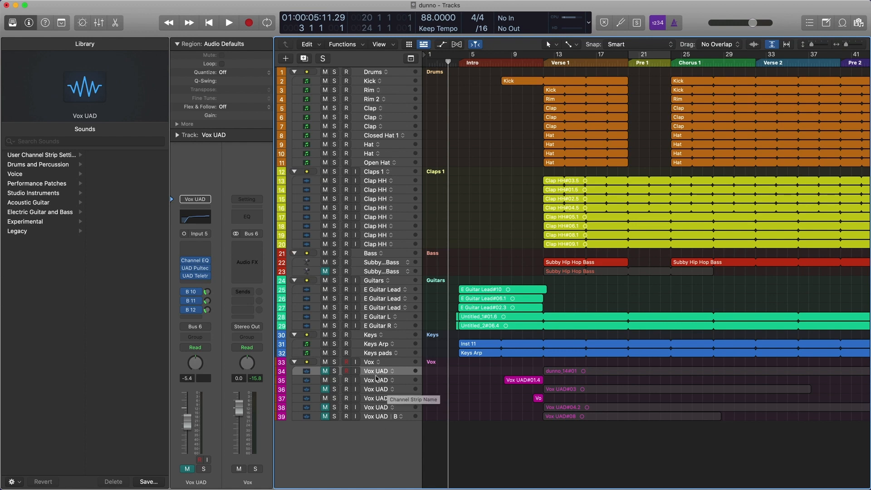
right_click(371, 370)
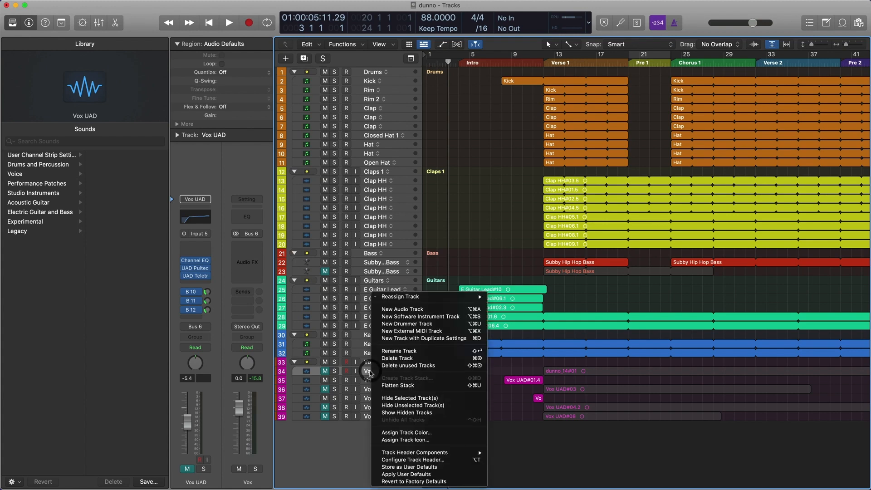
mouse_move(414, 451)
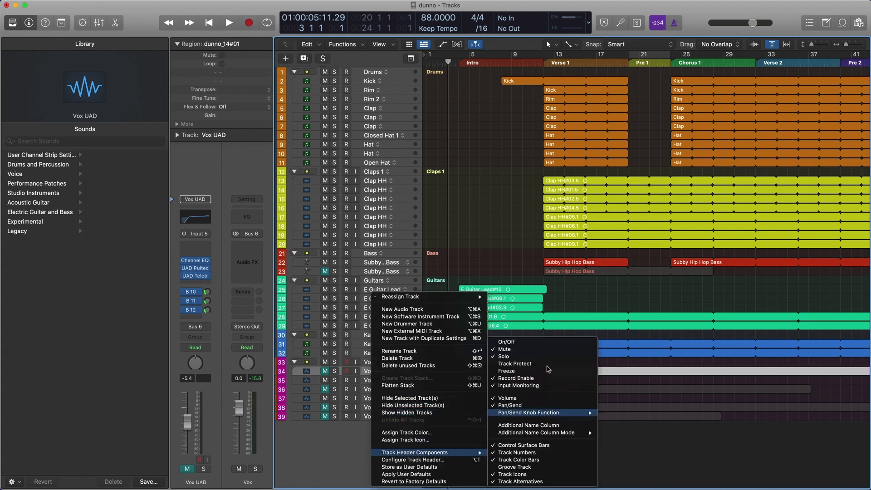
click(506, 342)
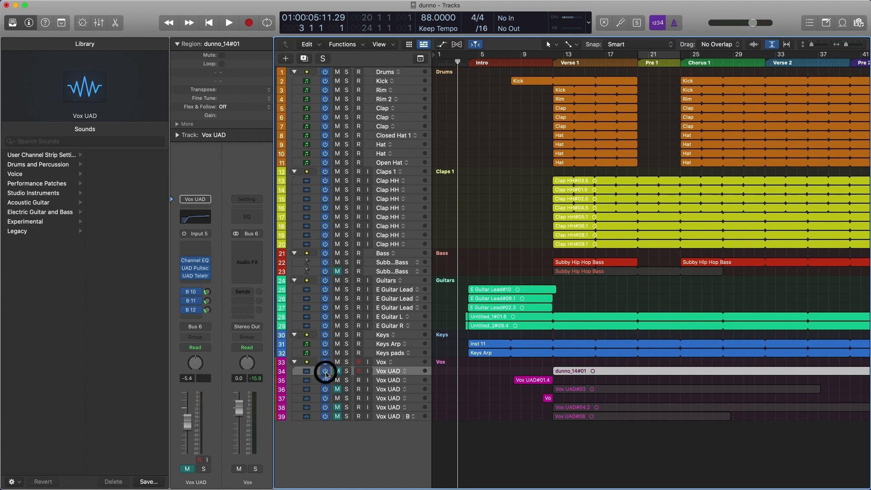
- Toggle the first Vox UAD track off, back on, and finally off
click(324, 371)
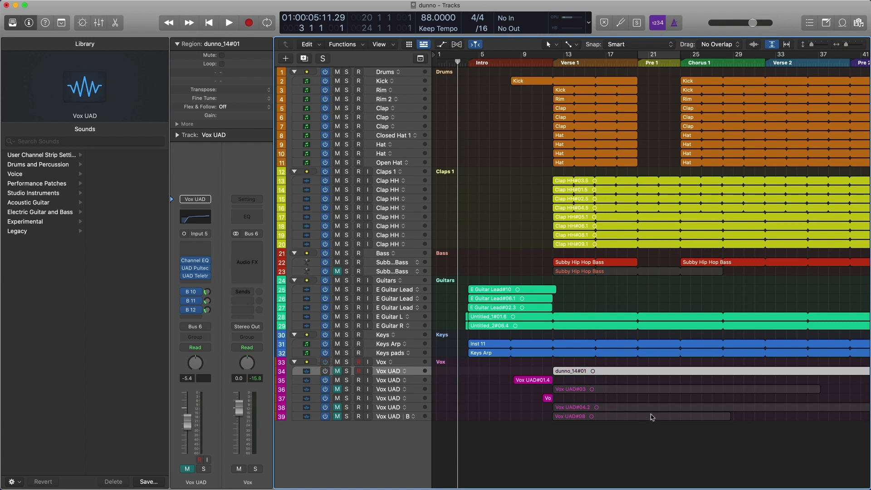
click(325, 370)
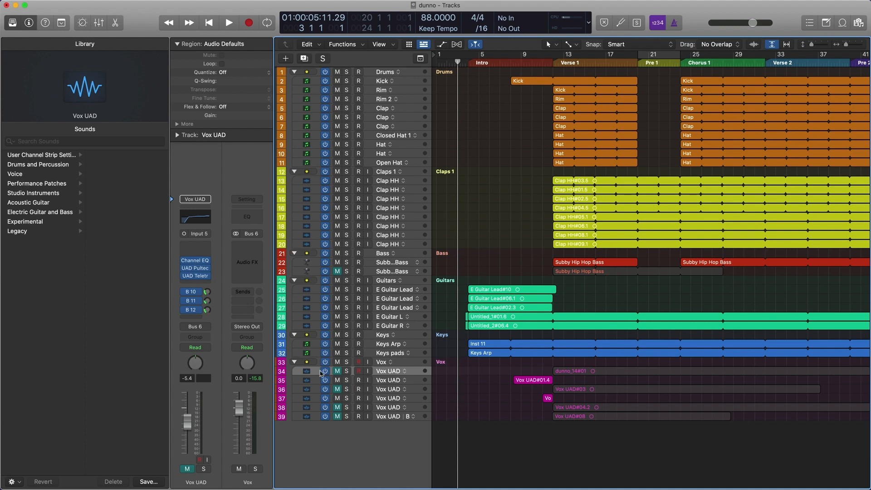
mouse_move(325, 371)
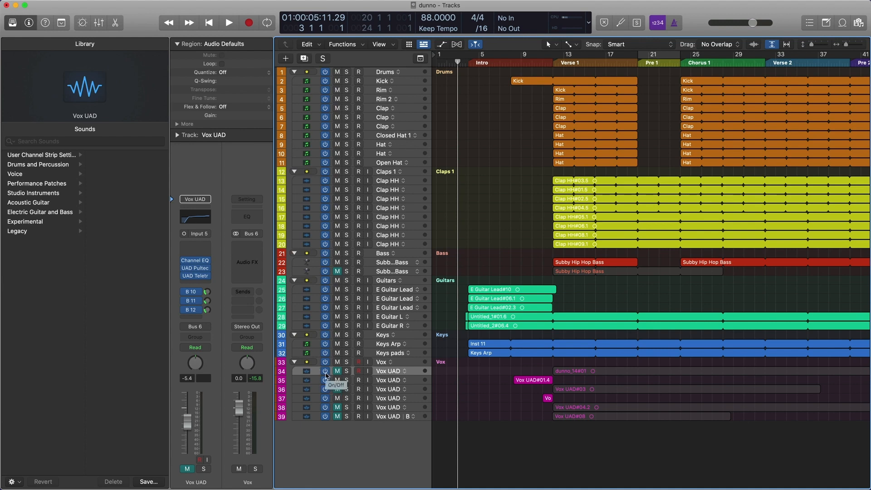
click(325, 371)
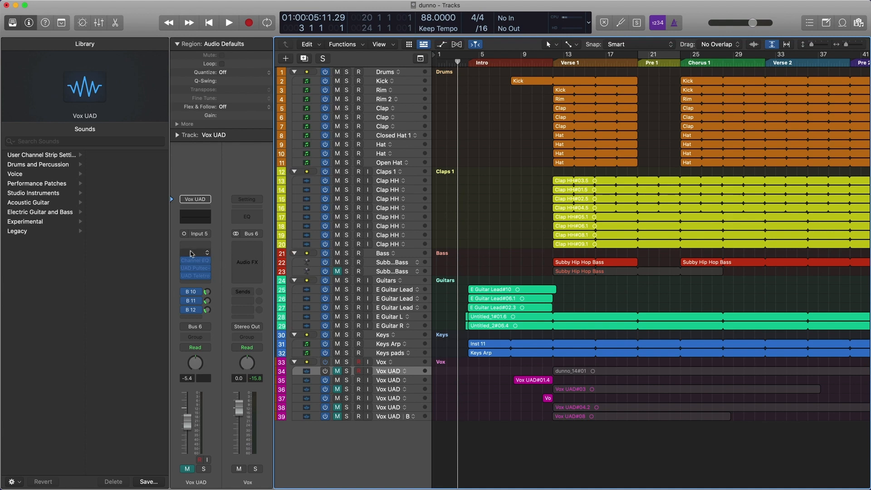
mouse_move(195, 258)
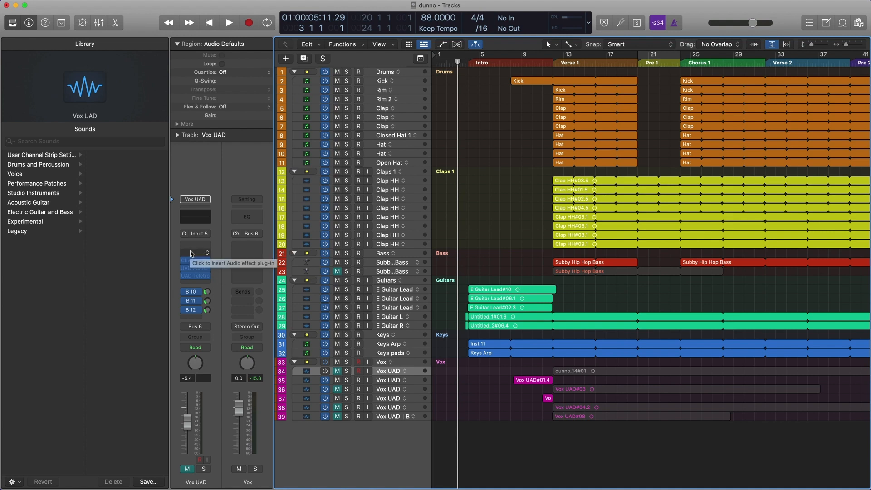
mouse_move(458, 380)
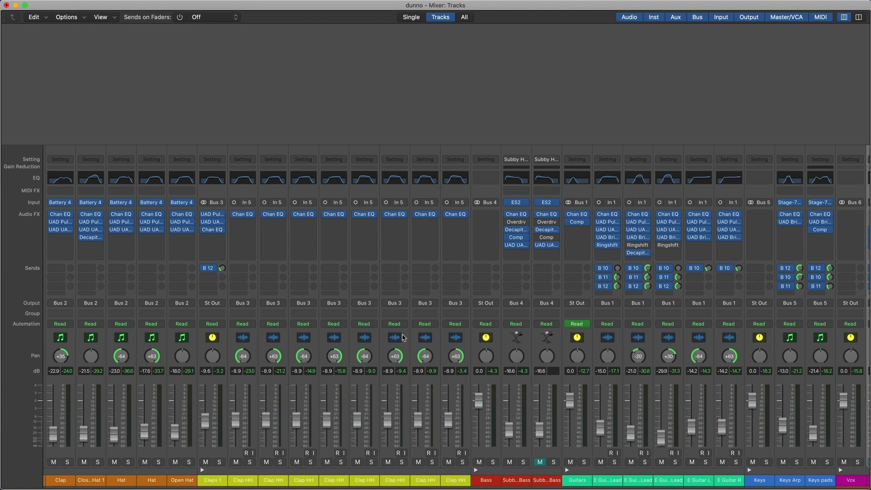
mouse_move(394, 303)
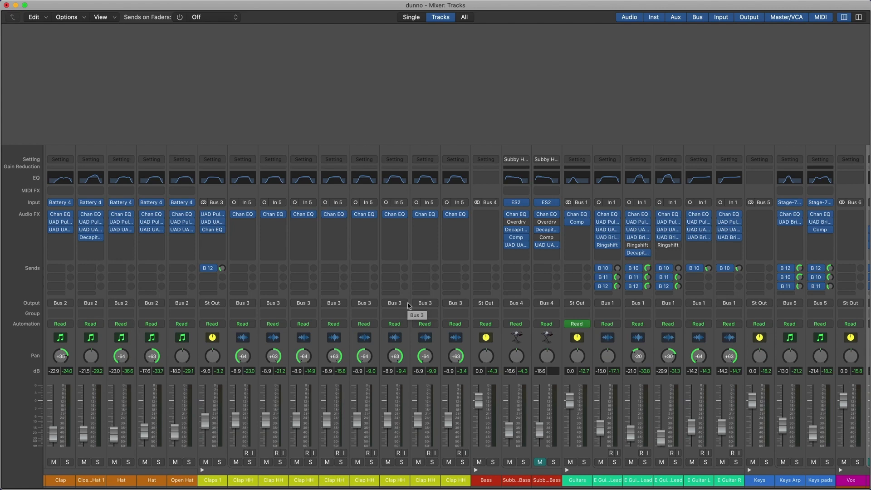
mouse_move(225, 459)
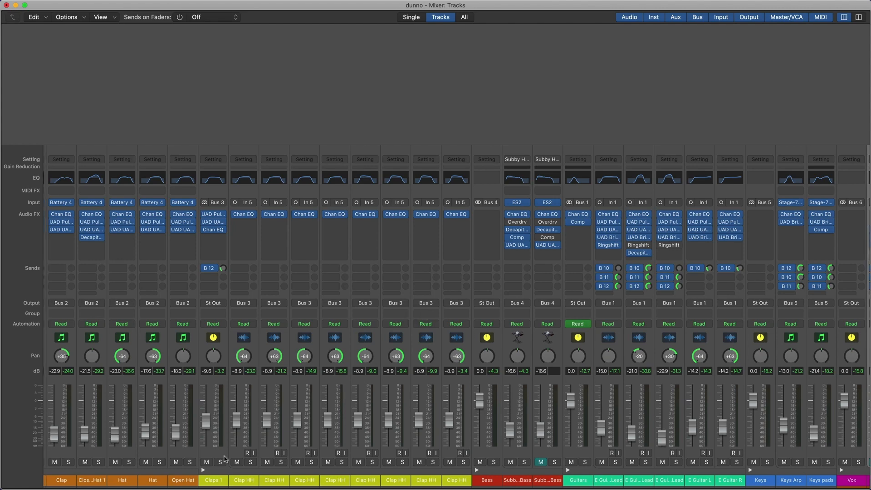
scroll(right, 3)
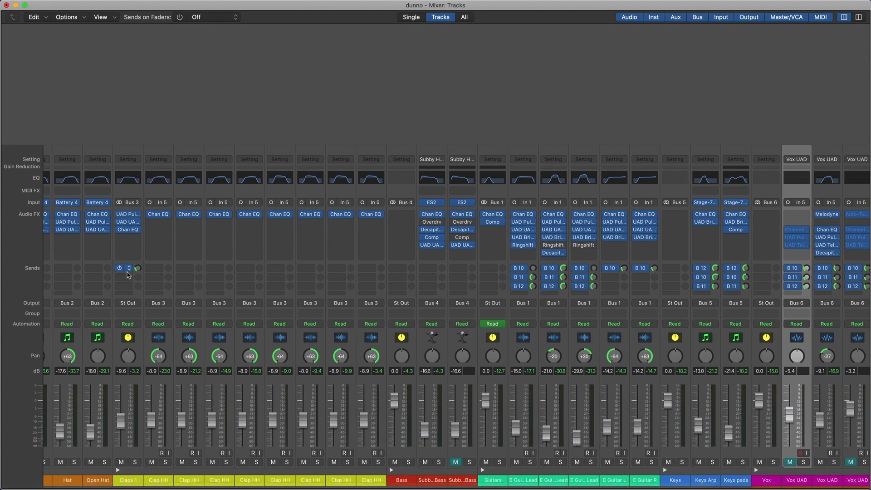
mouse_move(127, 269)
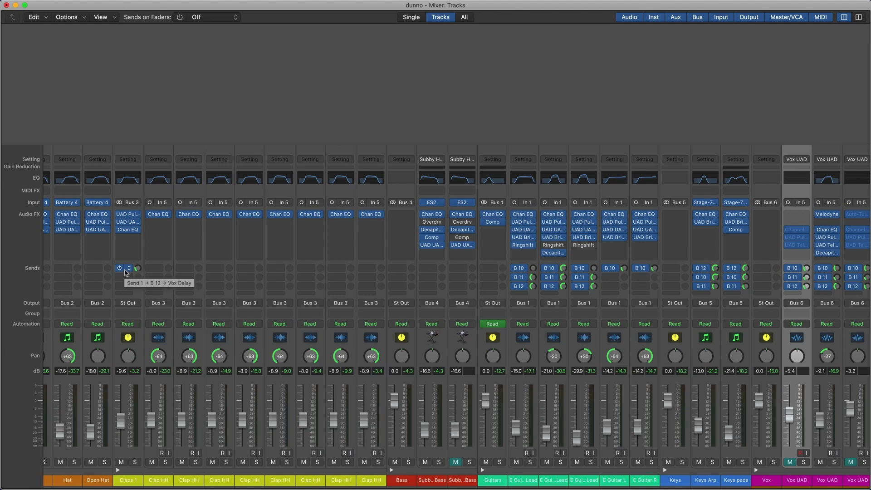
scroll(right, 3)
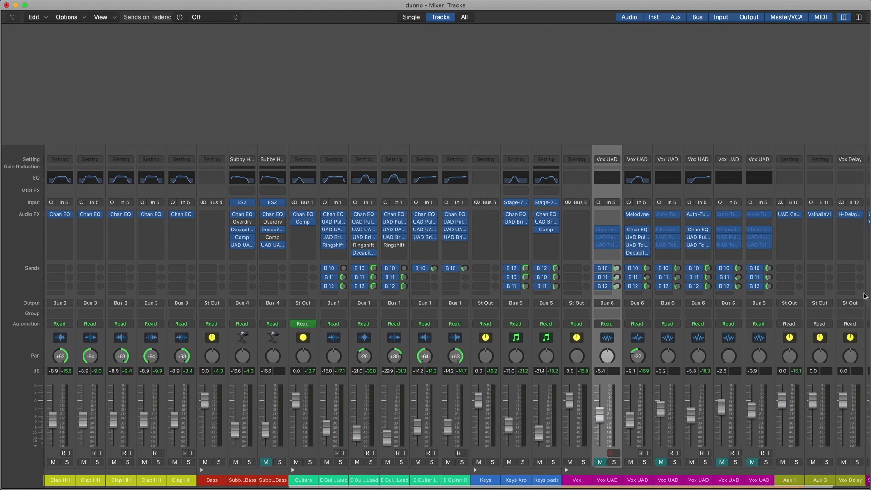
scroll(left, 3)
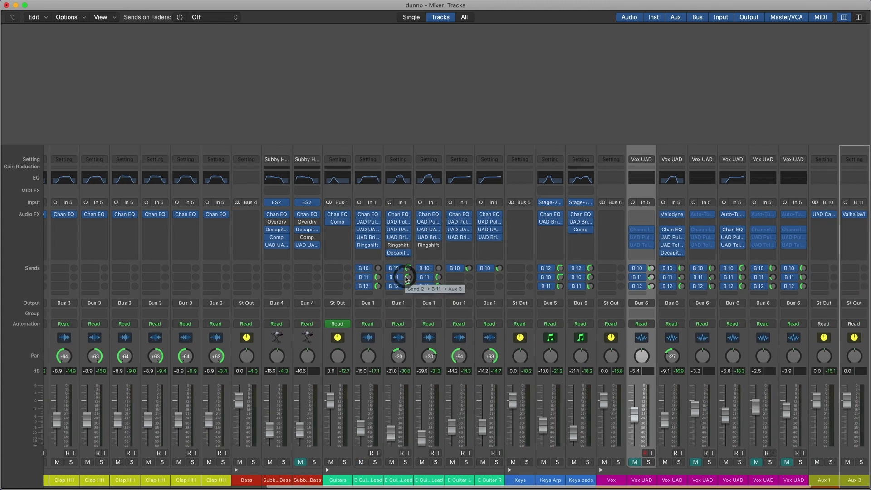
mouse_move(858, 193)
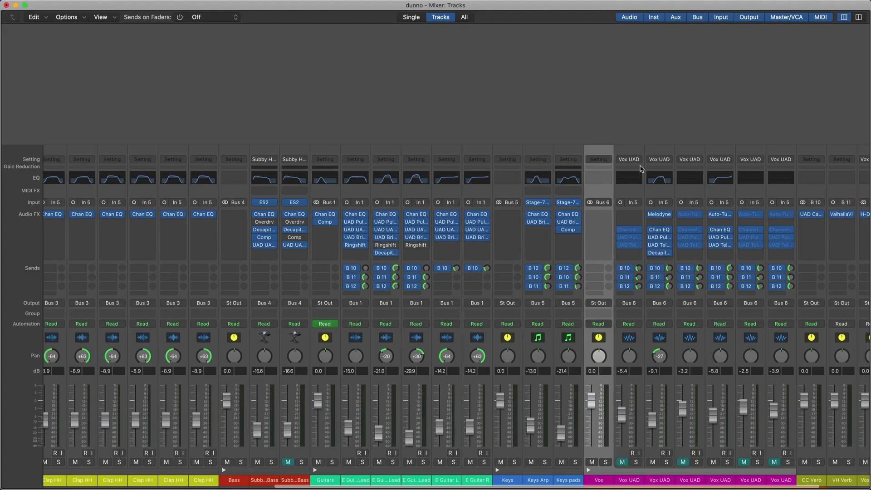
scroll(right, 3)
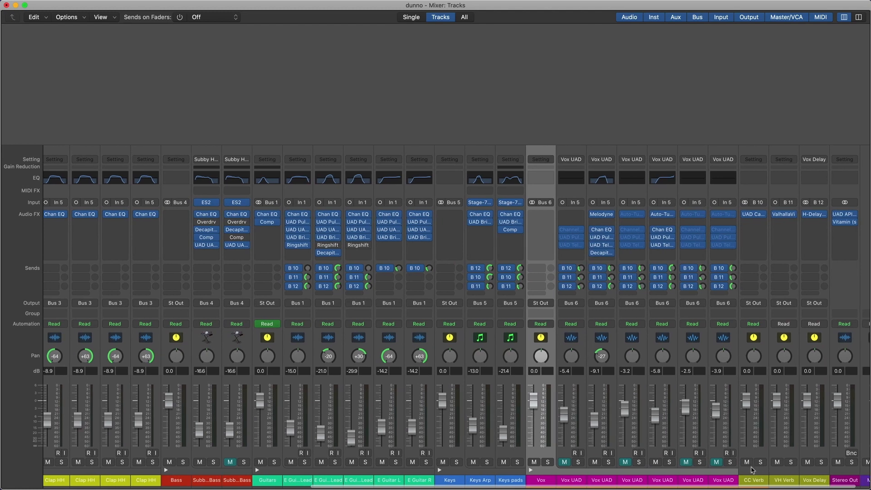
mouse_move(808, 442)
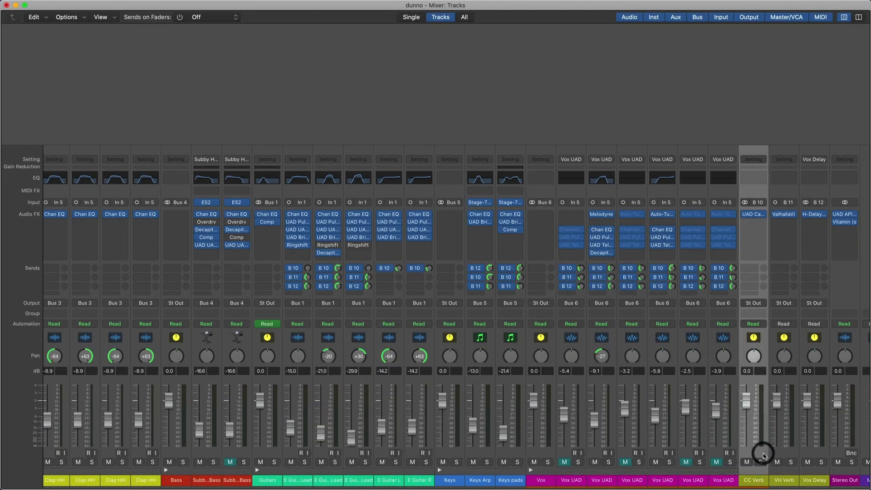
mouse_move(763, 454)
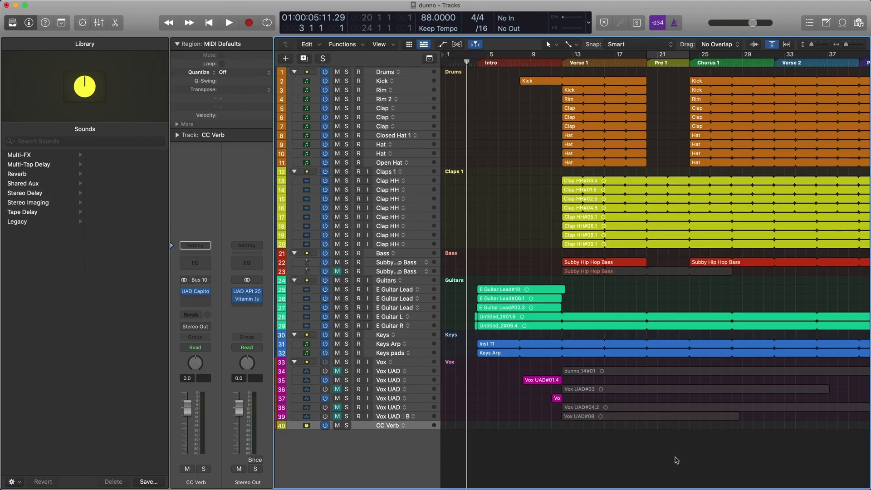
mouse_move(392, 432)
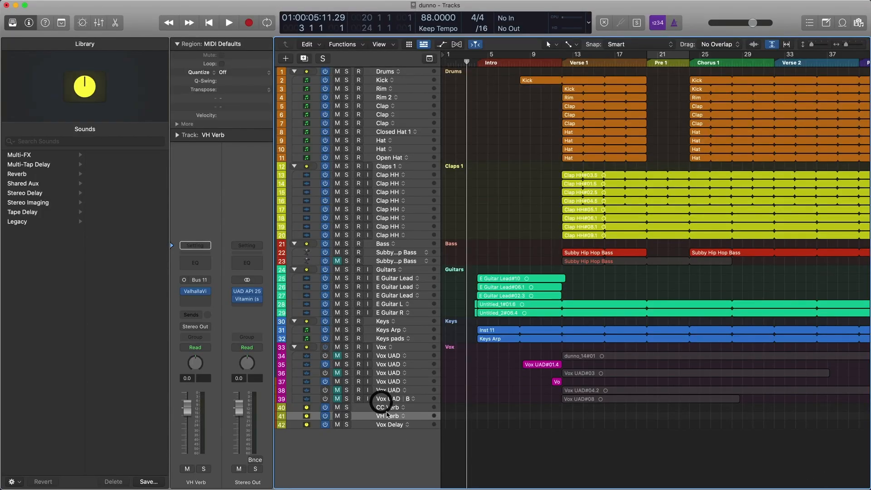
- Select the CC Verb, VH Verb and Vox Delay return tracks together
click(389, 407)
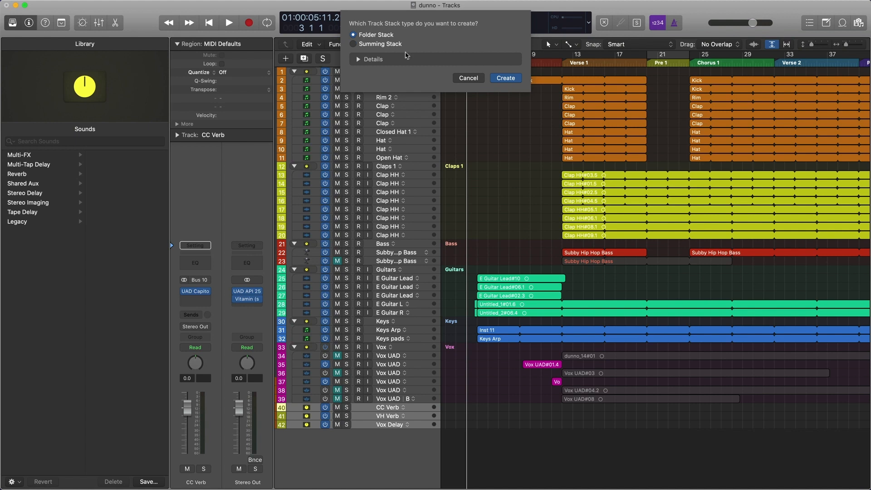
- Create a folder stack from the three return tracks and name it FX
click(505, 78)
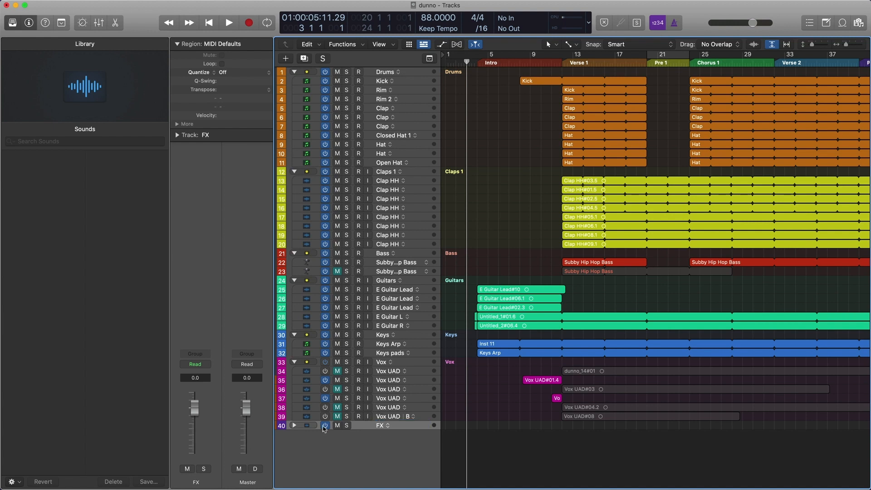
click(324, 426)
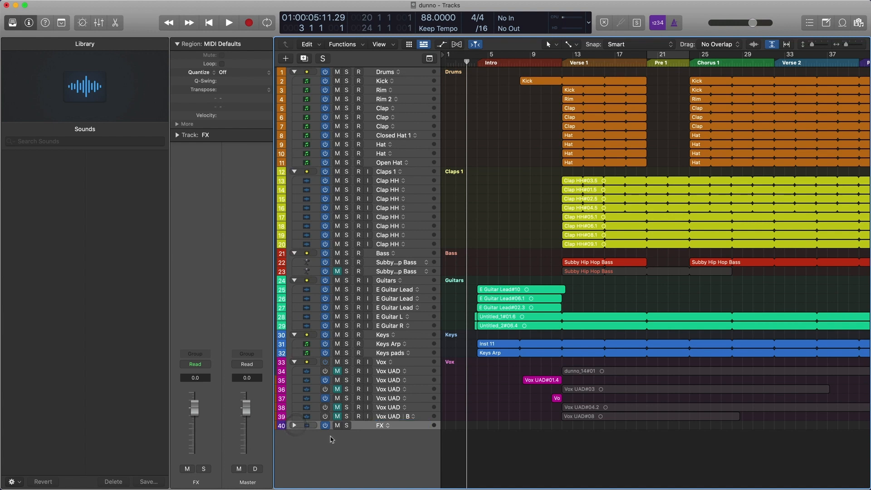
click(294, 424)
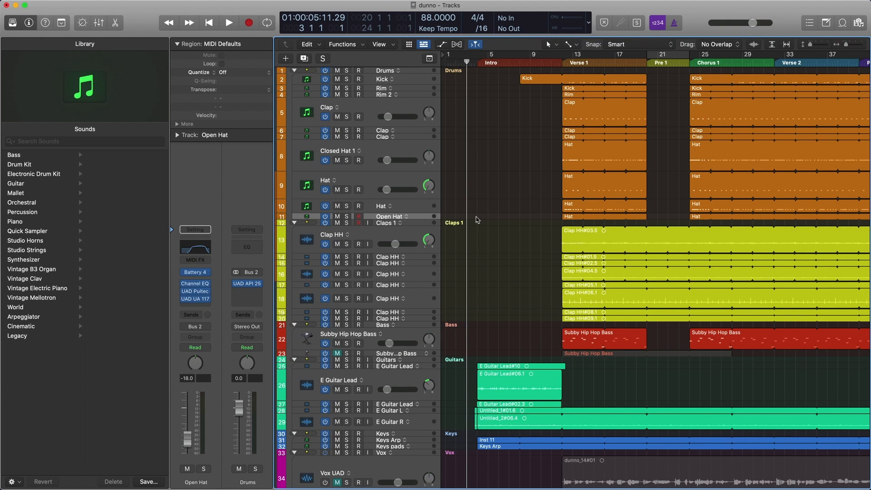
mouse_move(456, 309)
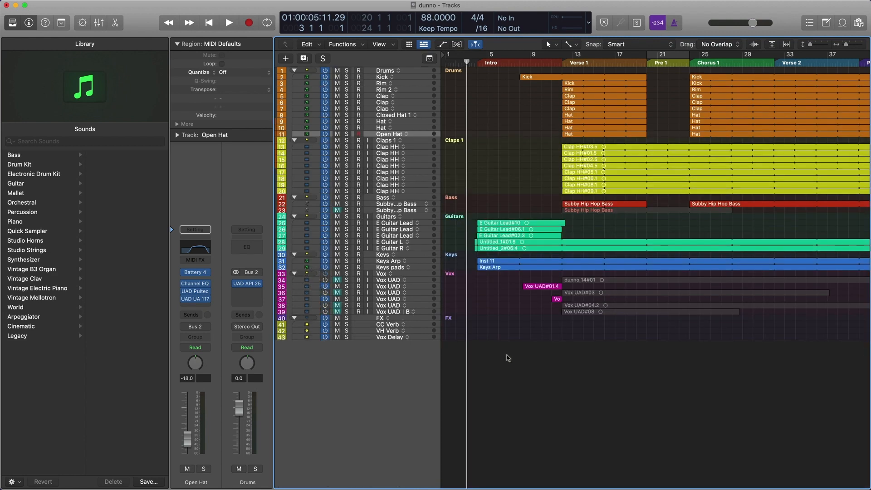
mouse_move(694, 167)
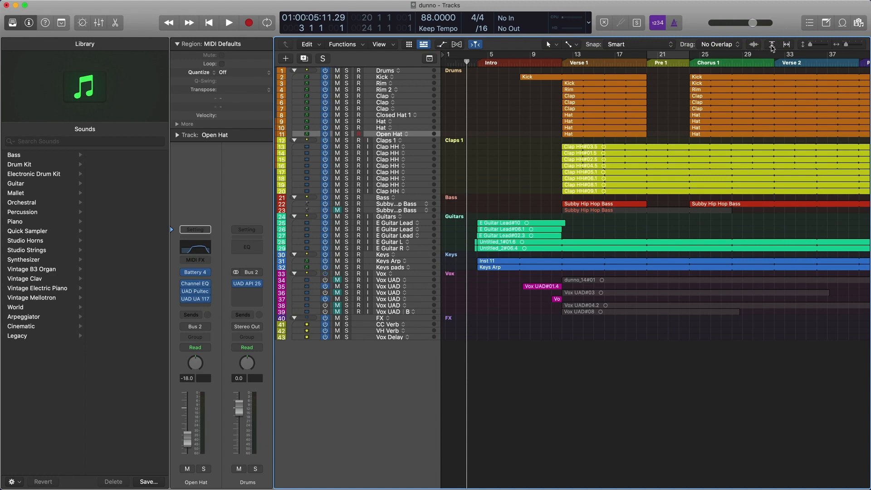
- Fit all 43 tracks vertically into the arrangement window and expand the FX stack
click(771, 44)
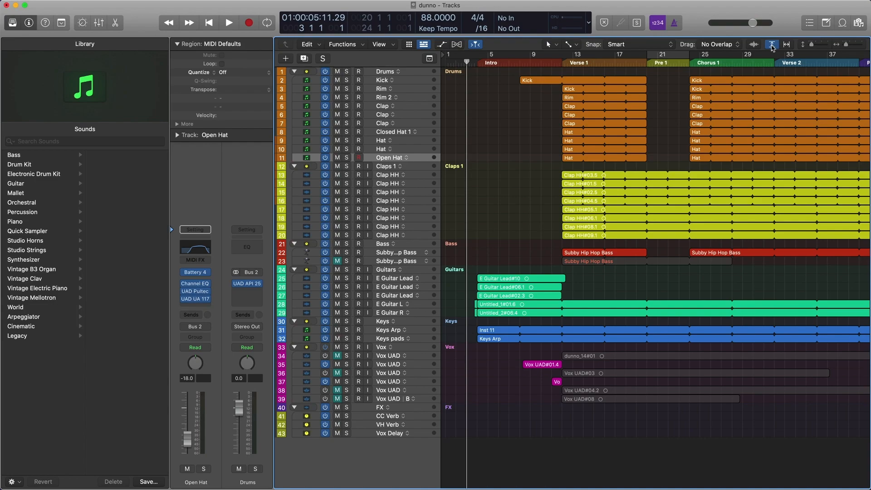
click(358, 157)
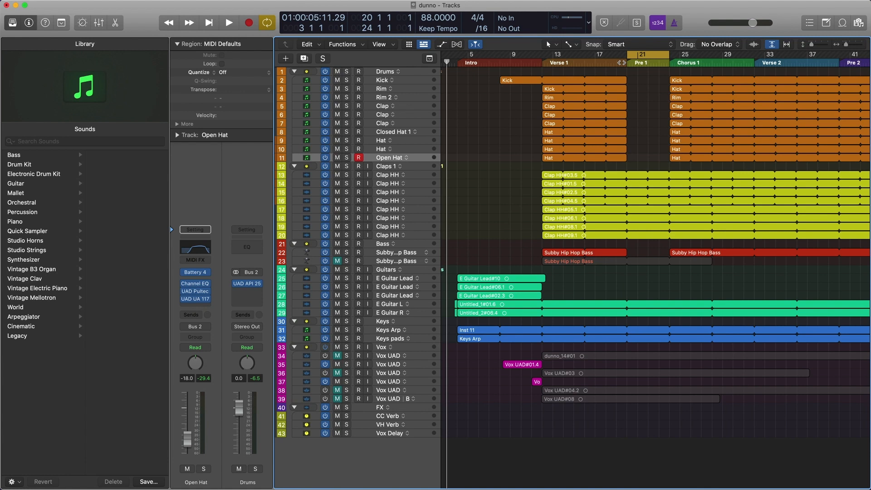
mouse_move(654, 56)
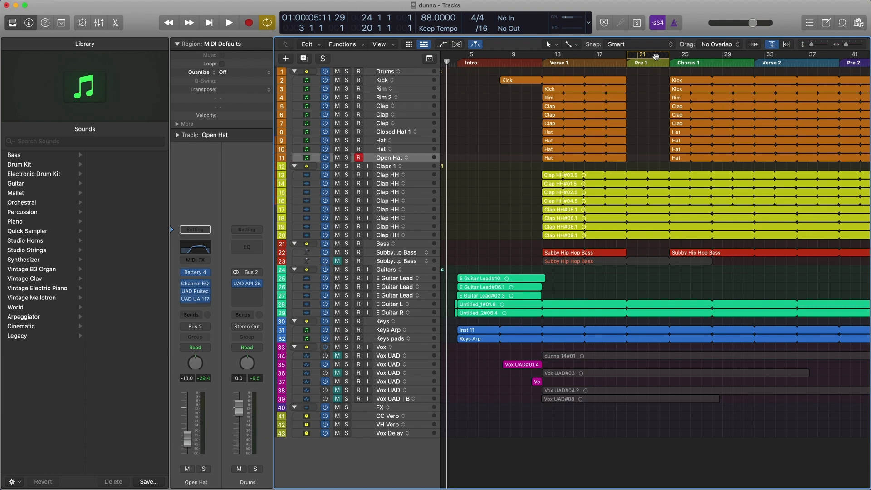
mouse_move(583, 61)
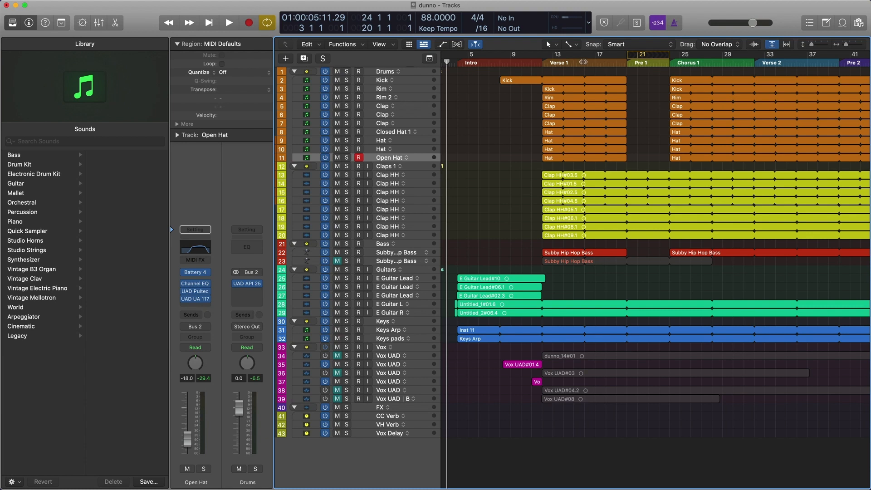
- Play from mid-Verse 1 through Pre 1 and stop near the start of Chorus 1
click(584, 61)
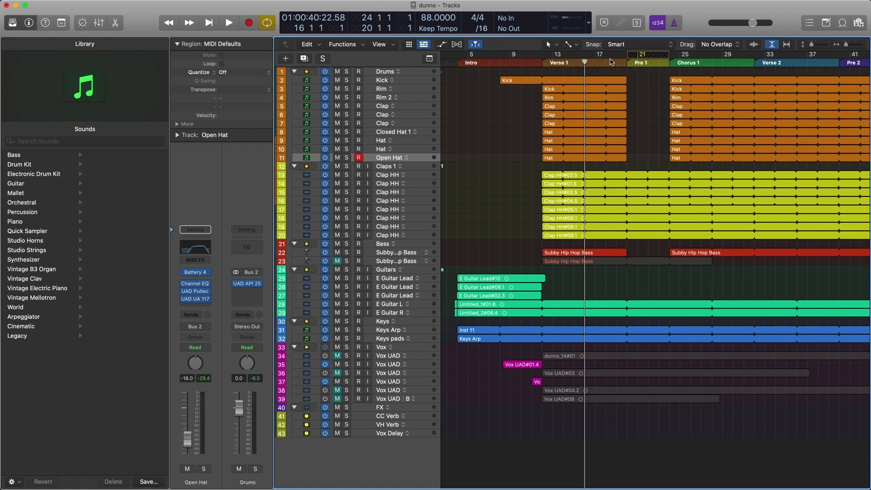
click(228, 22)
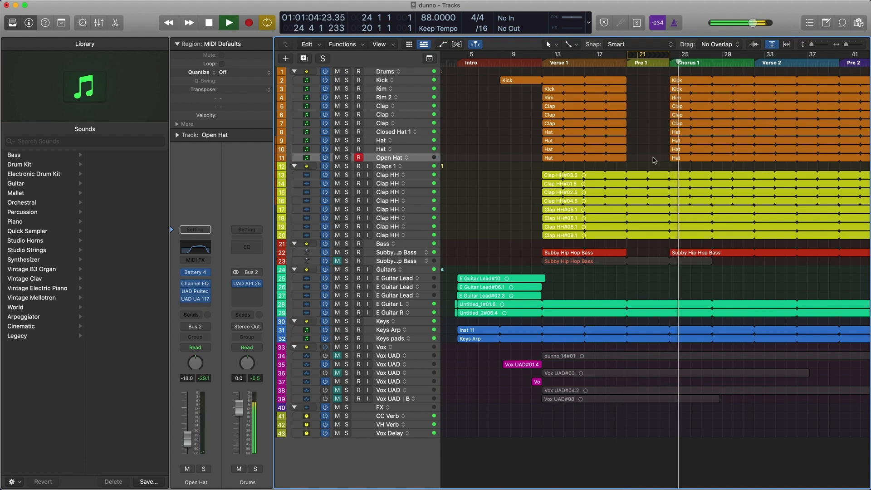
click(390, 433)
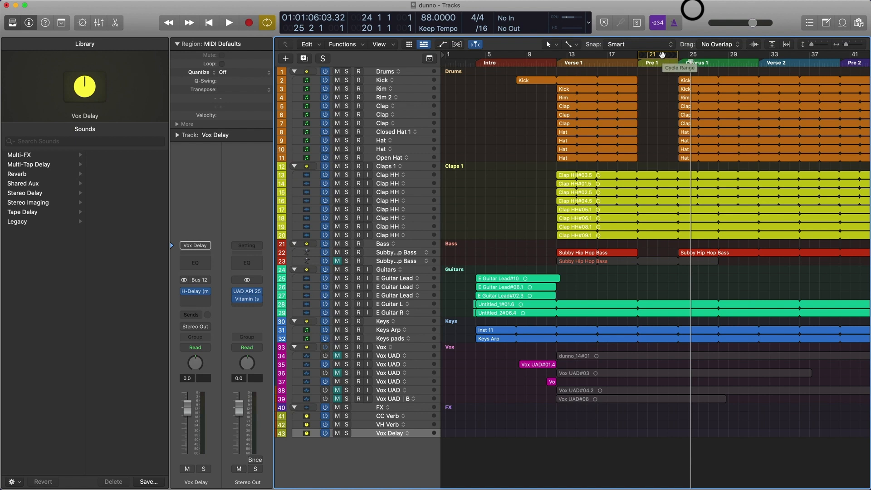
mouse_move(741, 249)
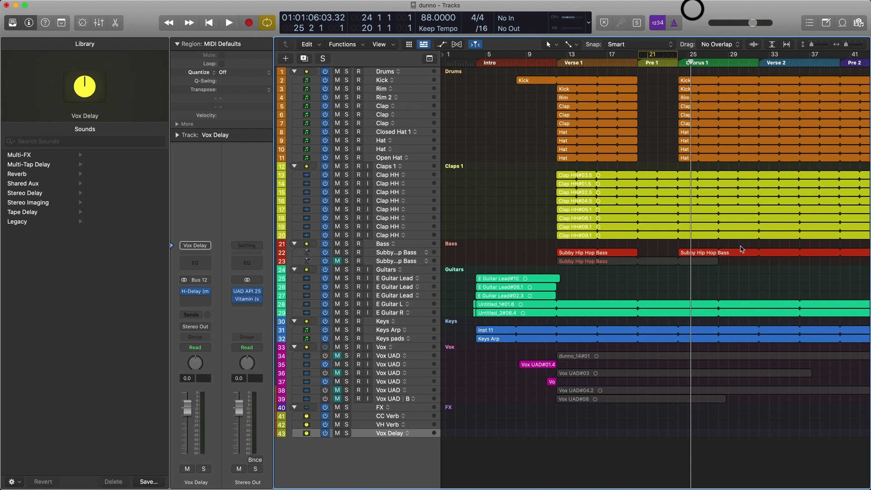
mouse_move(616, 131)
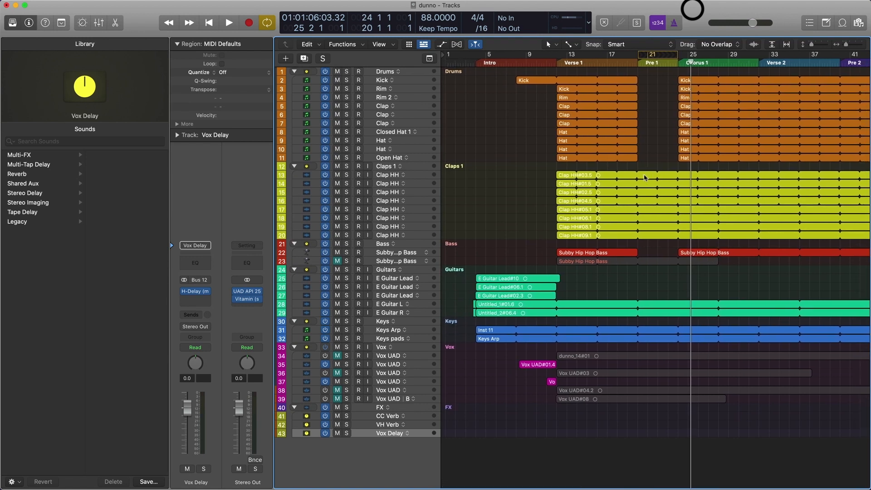
mouse_move(665, 153)
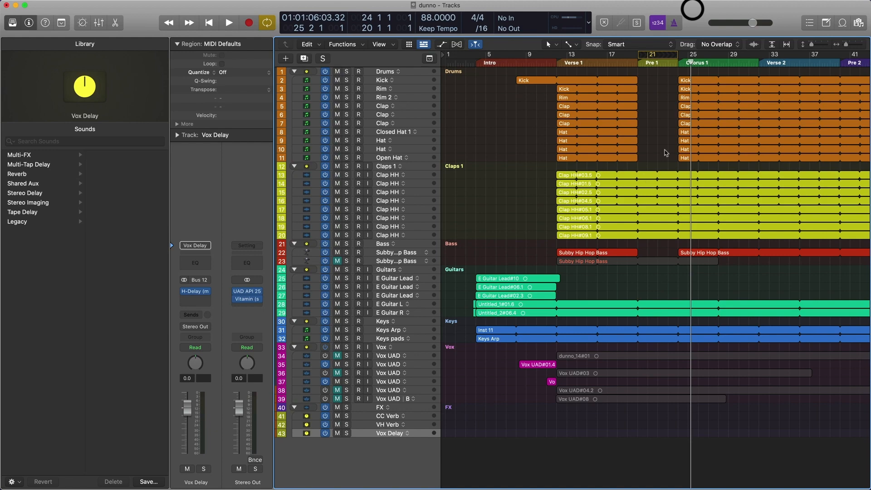
mouse_move(629, 144)
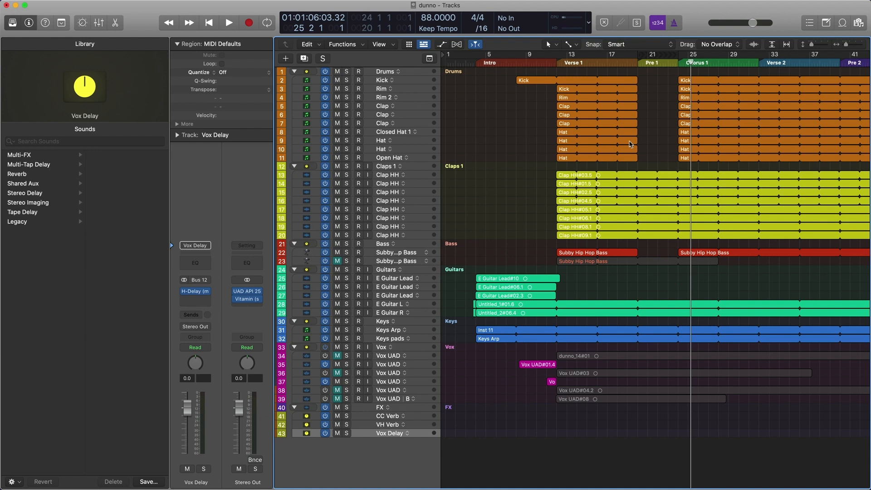
mouse_move(669, 200)
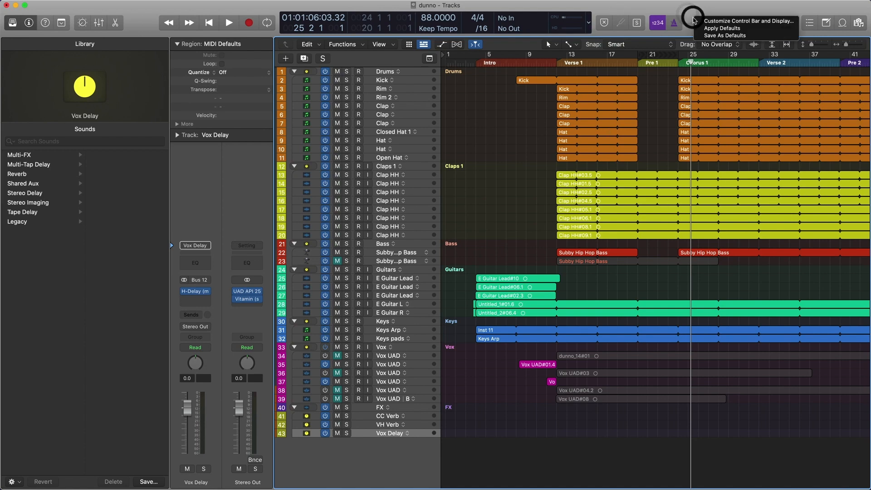
- Add the Low Latency Mode button to the control bar and switch it on
click(748, 21)
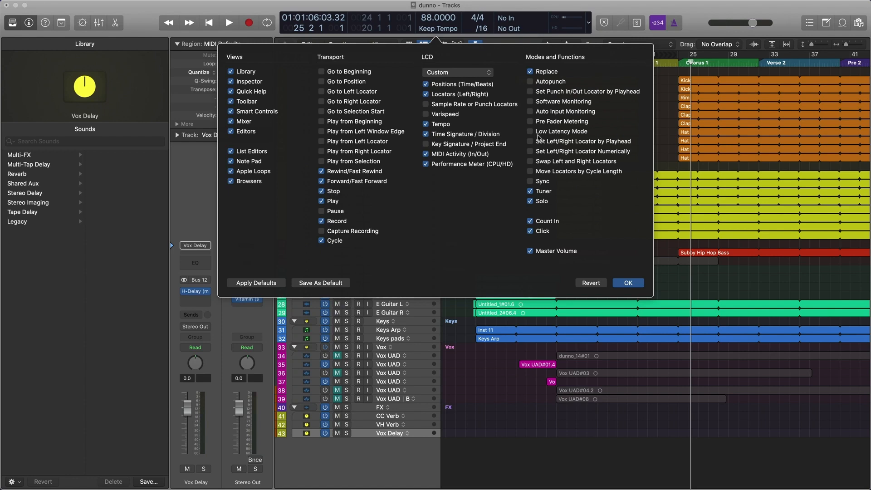
click(529, 131)
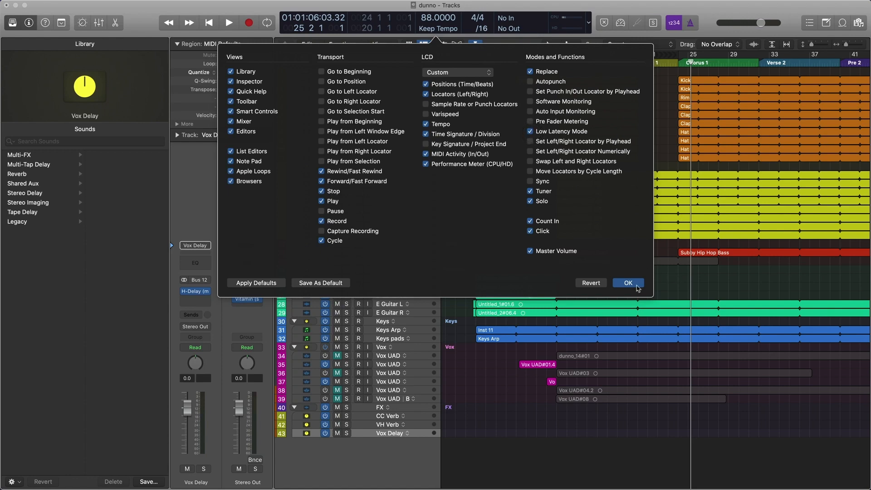
click(627, 283)
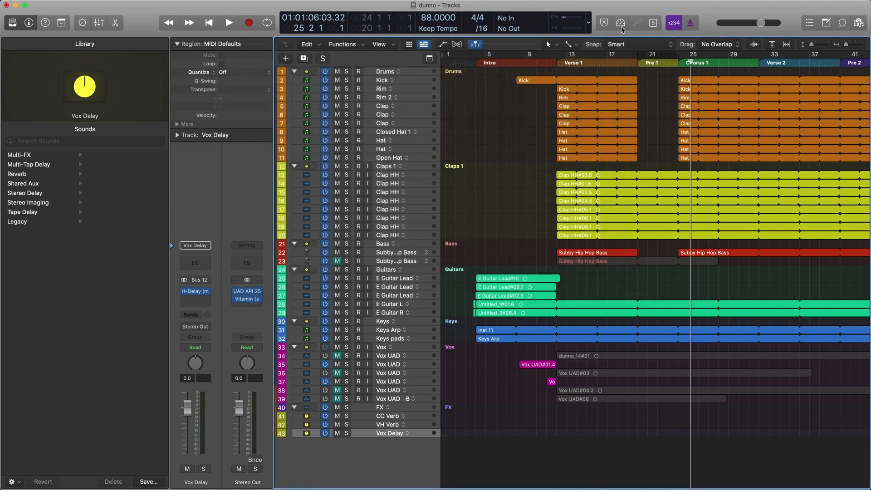
click(621, 22)
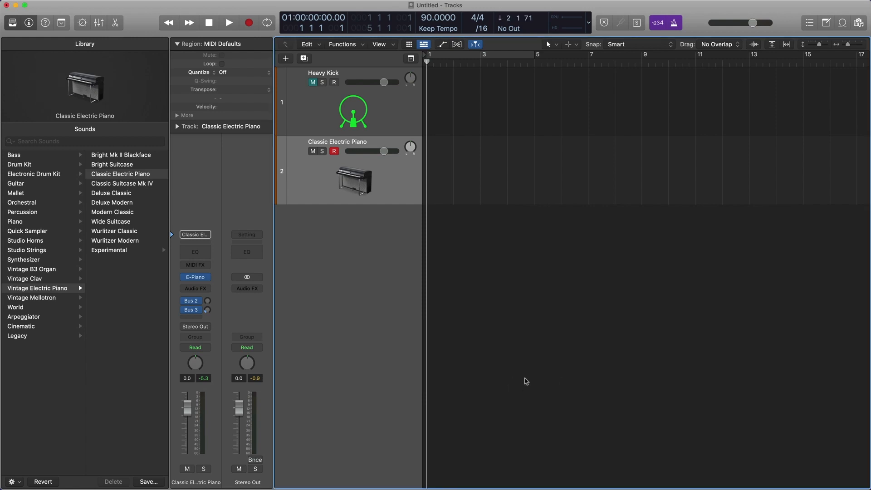
- Record a short MIDI region on the Classic Electric Piano track
click(227, 23)
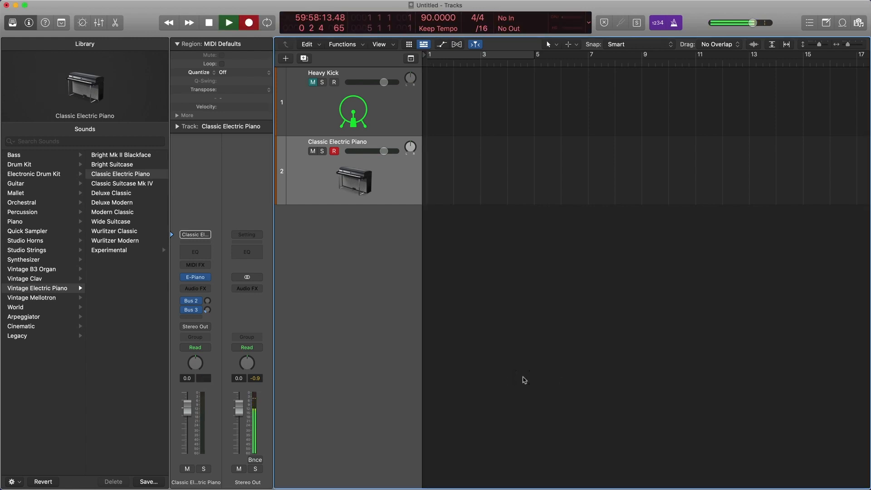
click(227, 23)
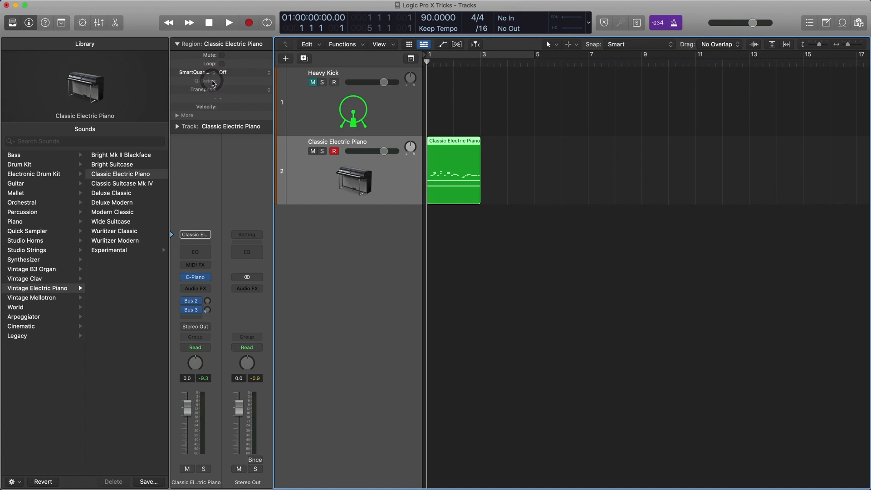
- Smart-quantize the piano region to 1/8 triplets, audition it, then mute the piano track
click(244, 72)
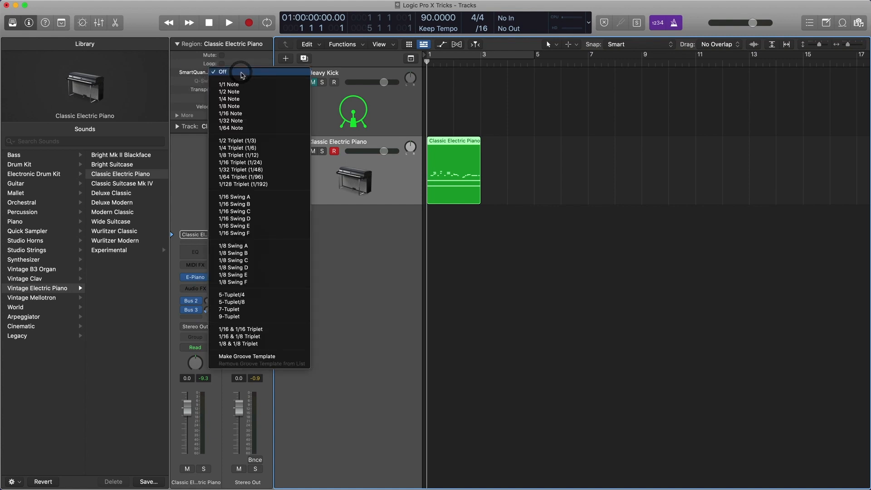
mouse_move(278, 157)
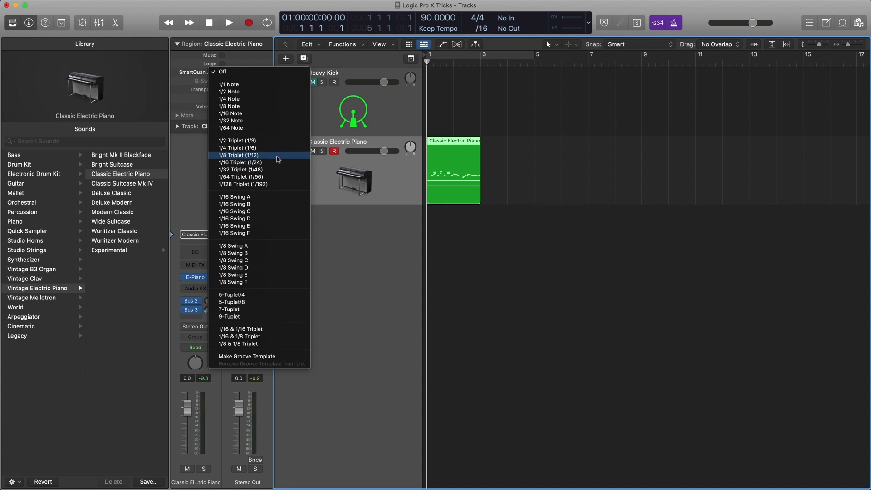
click(239, 155)
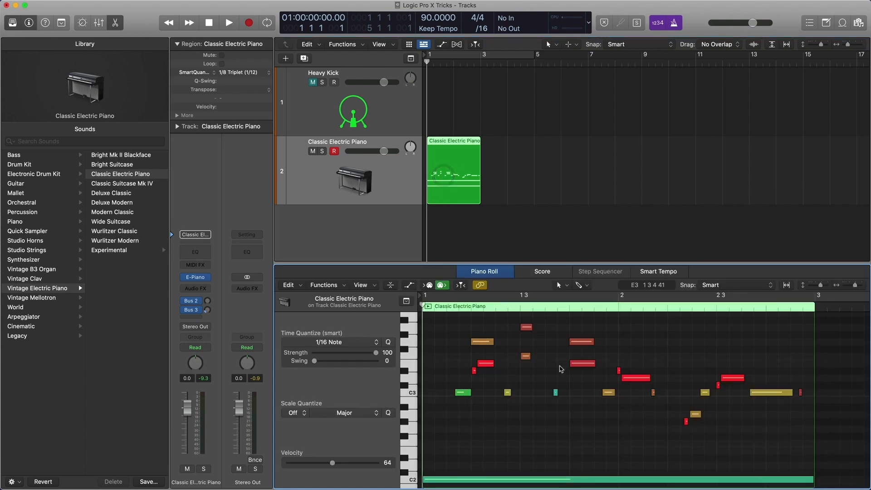
click(227, 23)
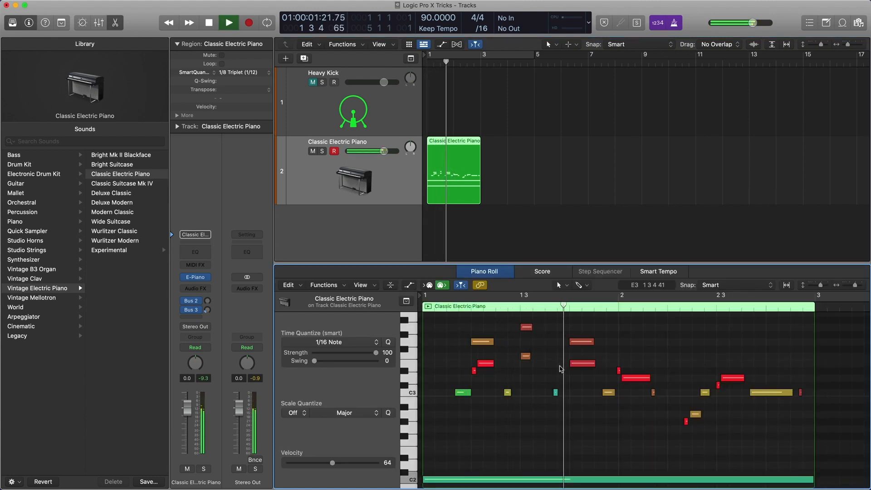
click(229, 22)
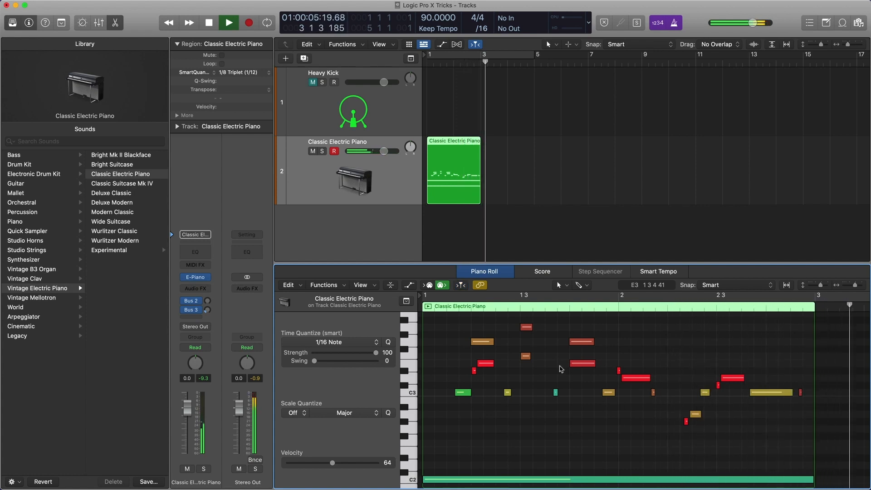
click(209, 23)
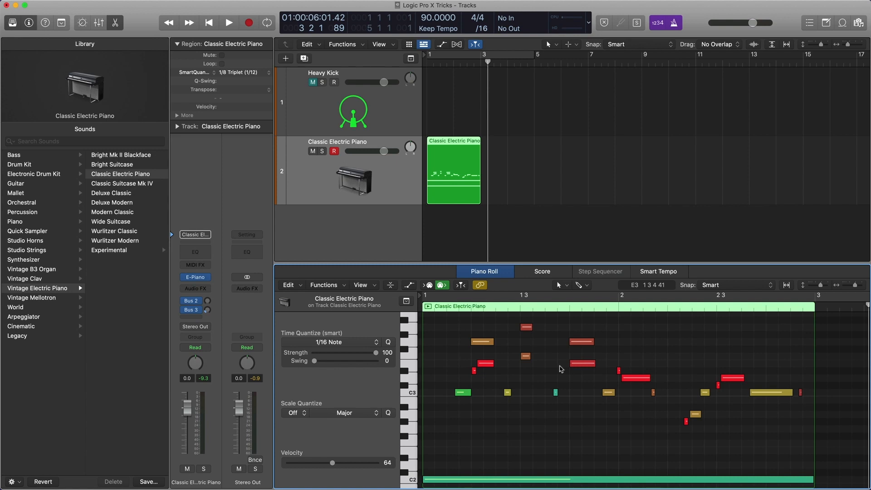
click(345, 102)
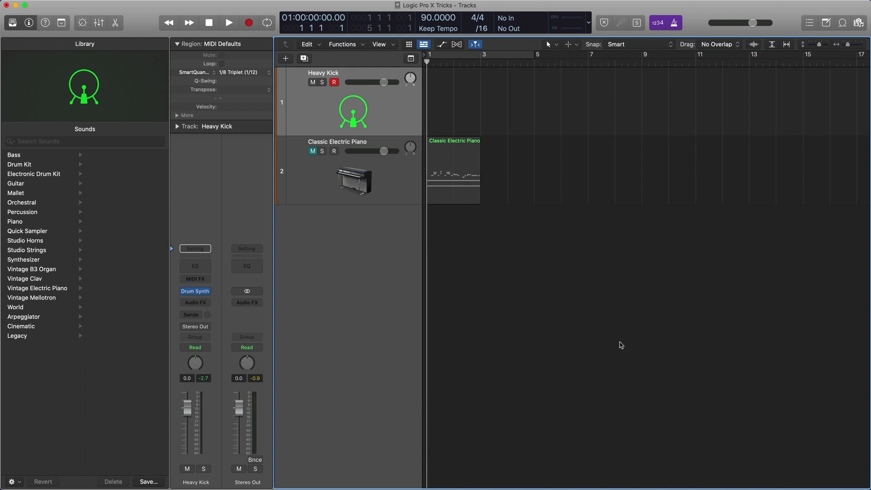
- Record a Heavy Kick region and open its notes in the Piano Roll
click(227, 23)
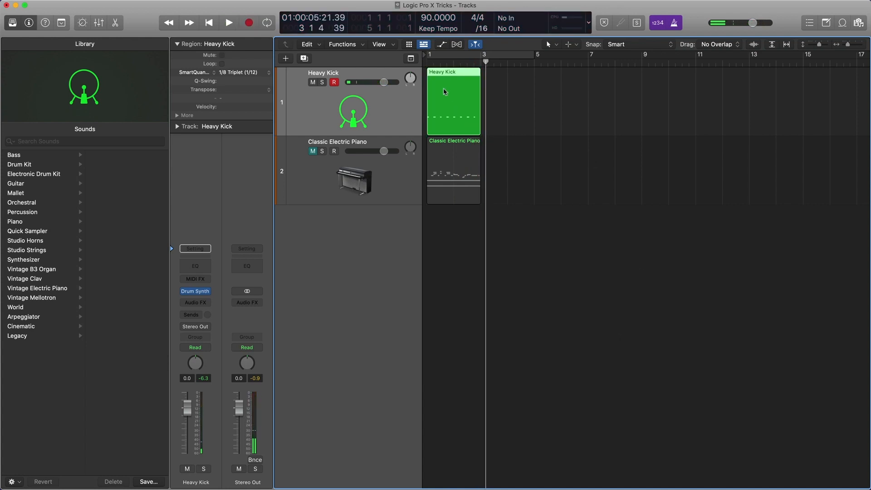
double_click(452, 101)
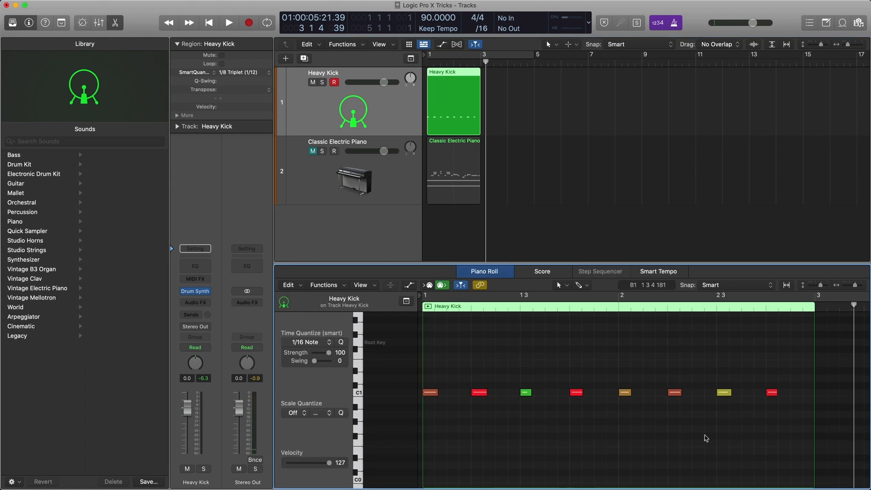
mouse_move(672, 406)
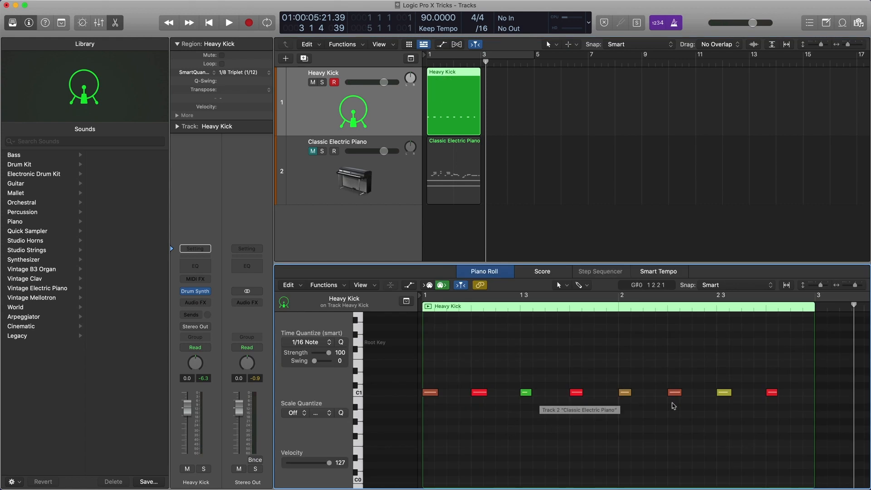
mouse_move(593, 391)
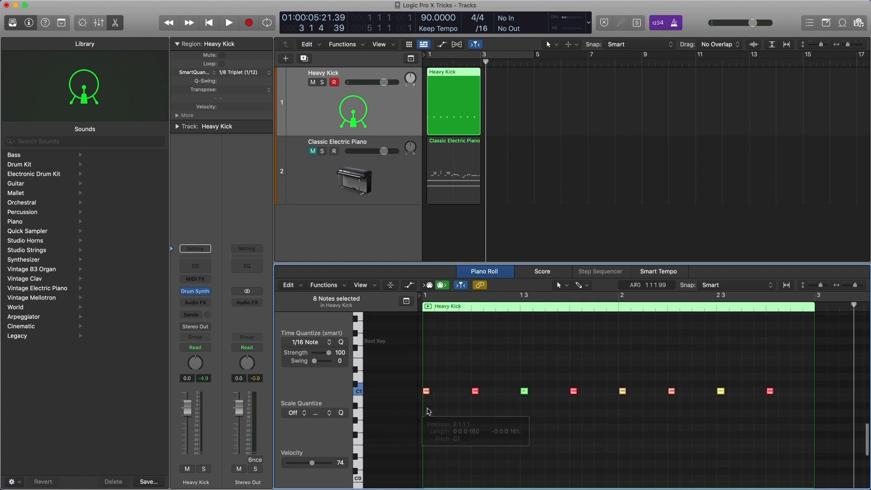
mouse_move(480, 418)
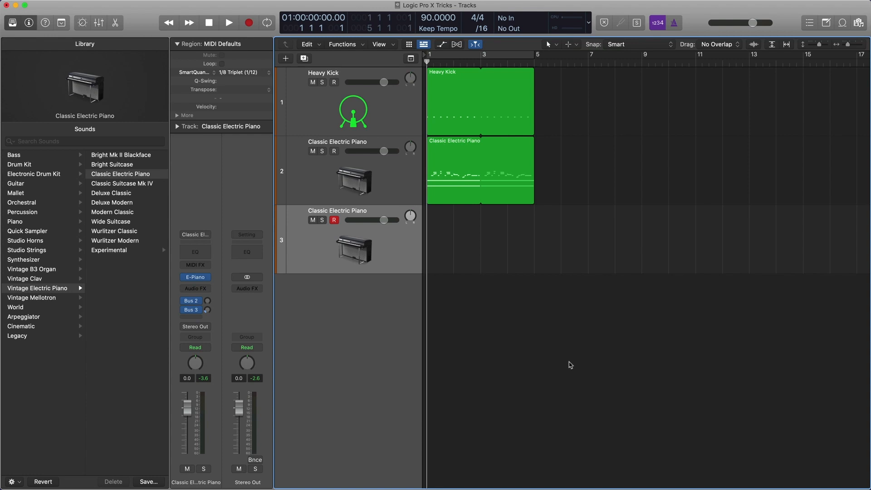
mouse_move(157, 29)
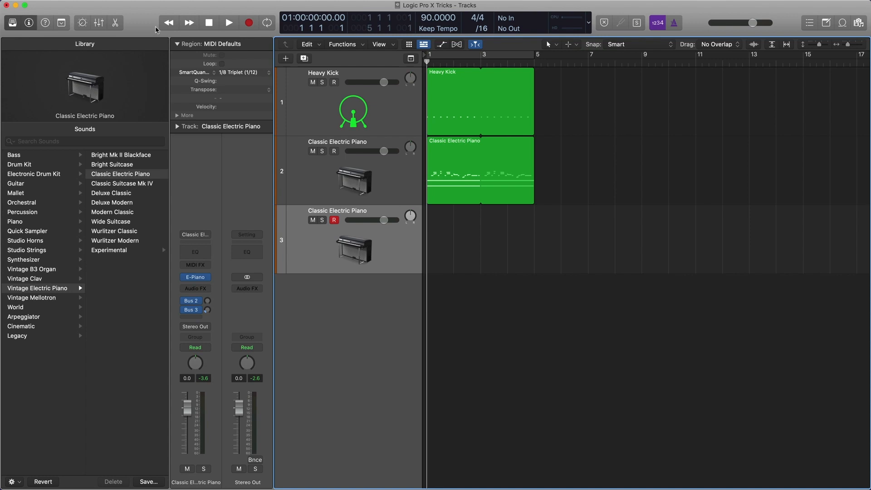
- Add the Capture Recording button through Customize Control Bar and Display
right_click(194, 23)
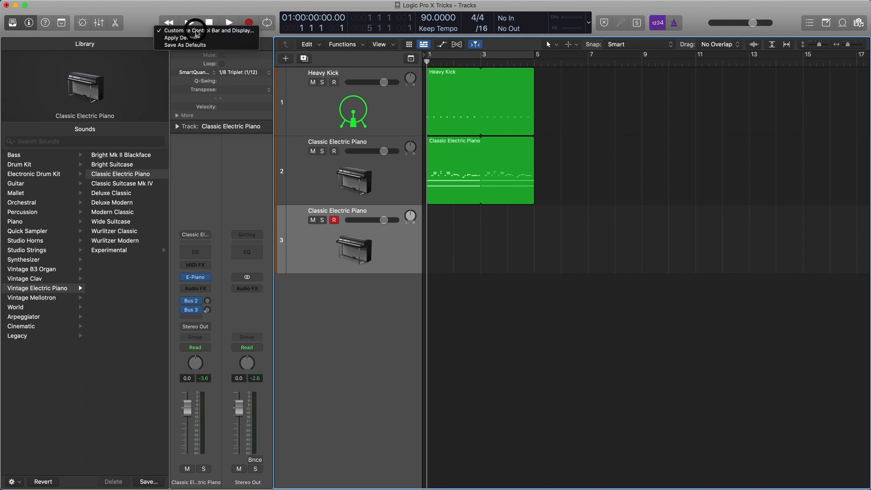
click(206, 30)
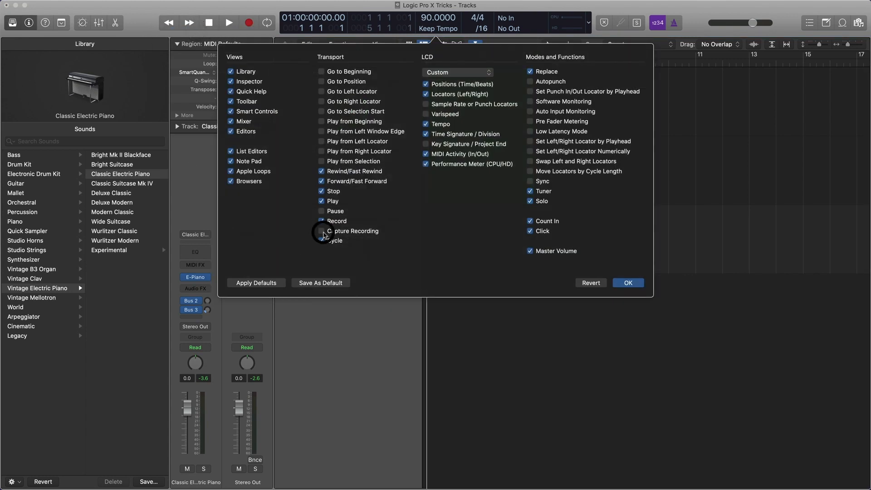
click(627, 283)
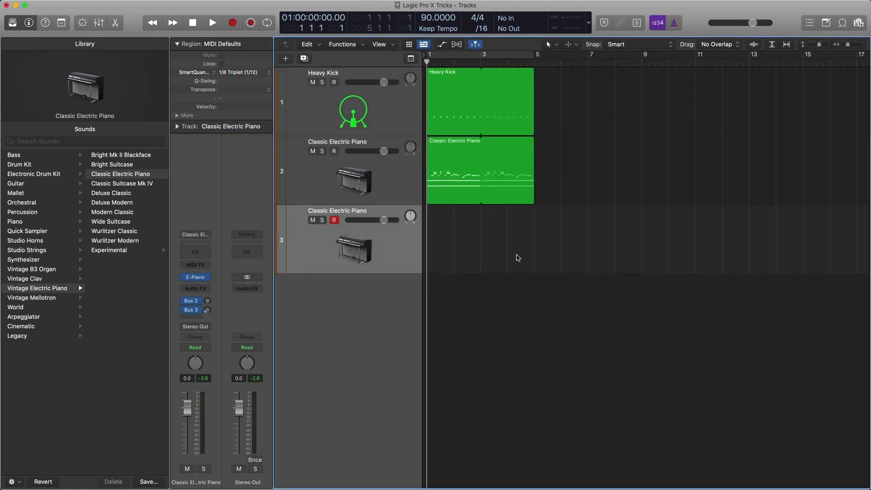
- Play the song while performing a piano part, then stop playback
click(212, 23)
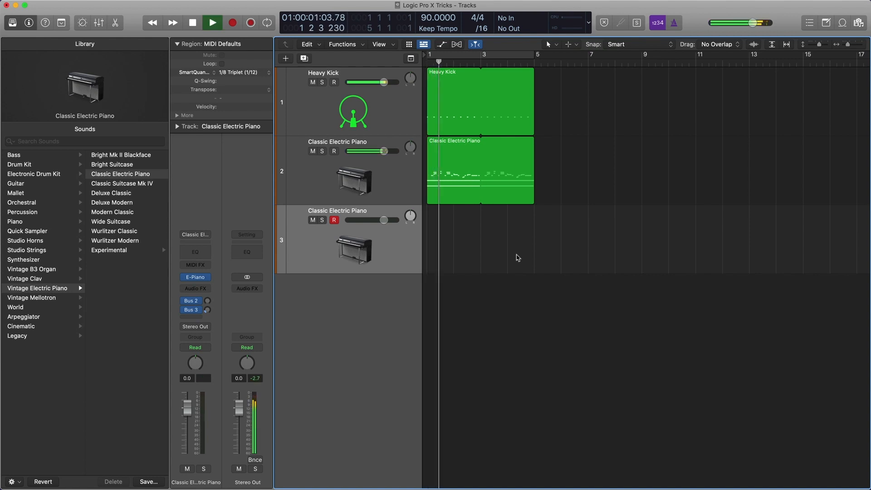
click(212, 23)
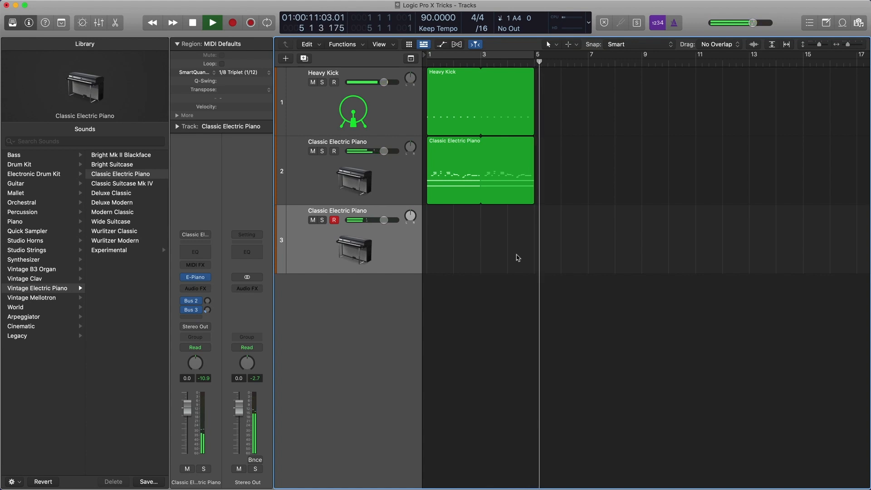
click(211, 23)
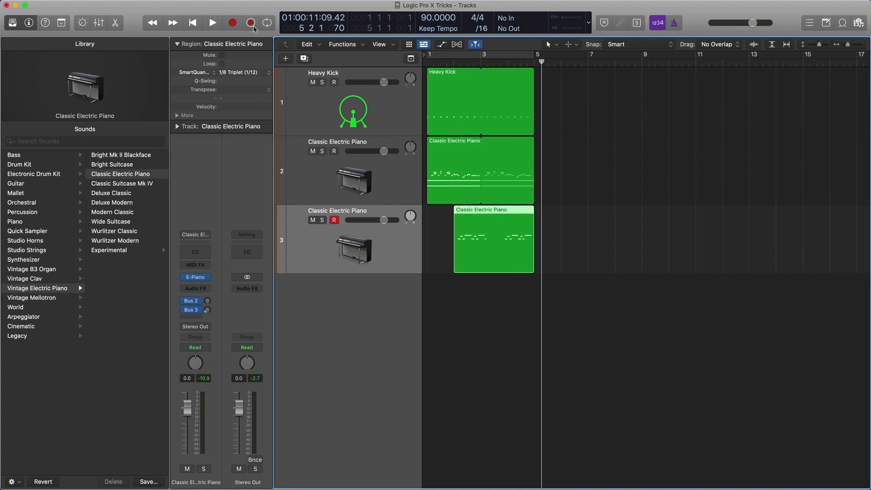
mouse_move(526, 355)
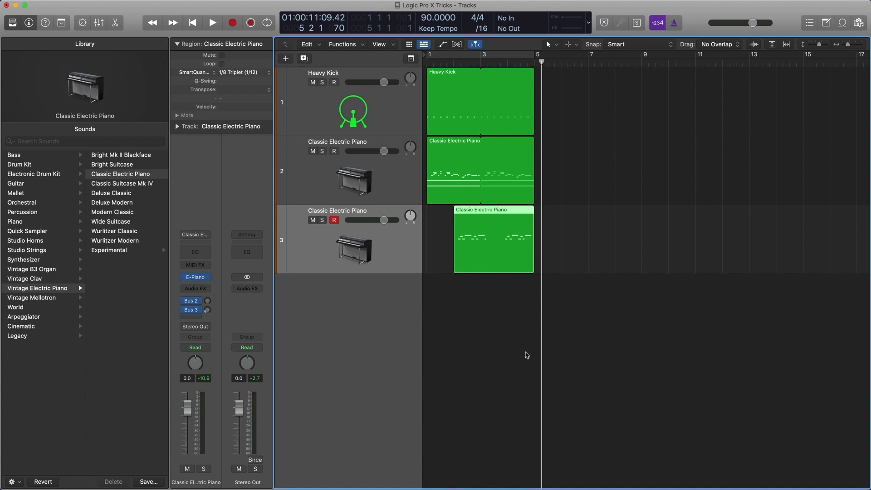
mouse_move(457, 154)
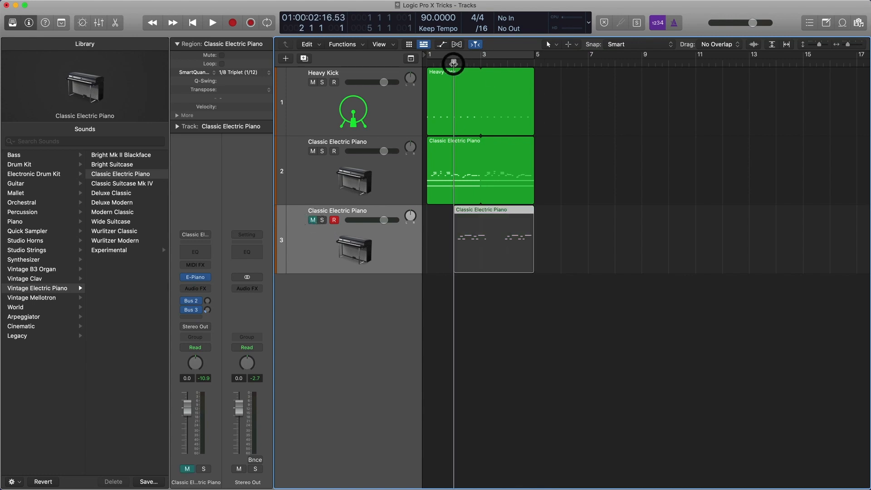
- Audition the song from bar 2 and stop playback
click(212, 23)
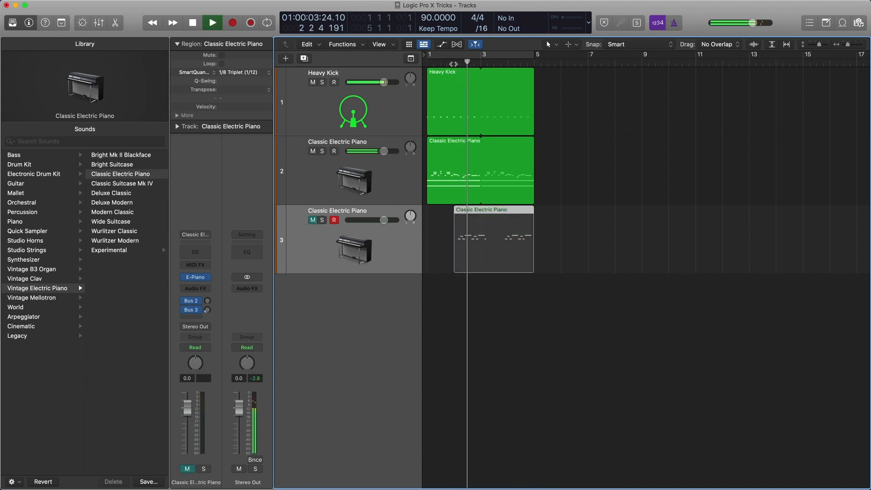
click(212, 23)
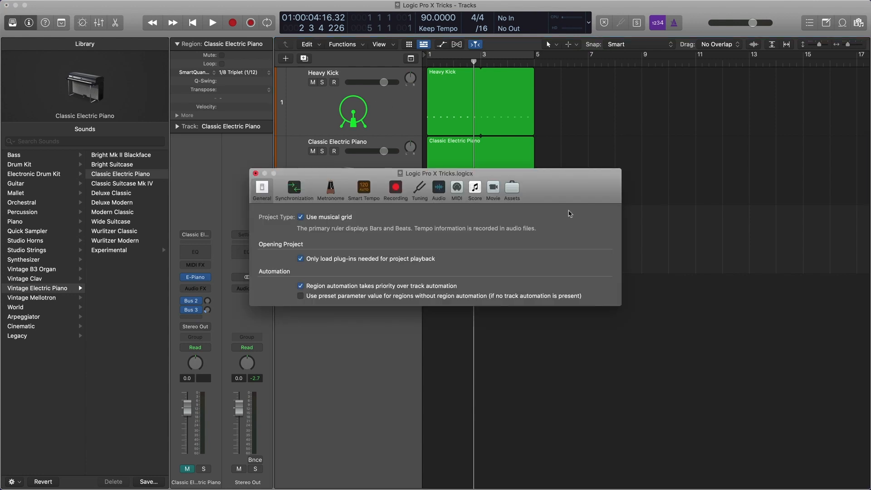
mouse_move(456, 189)
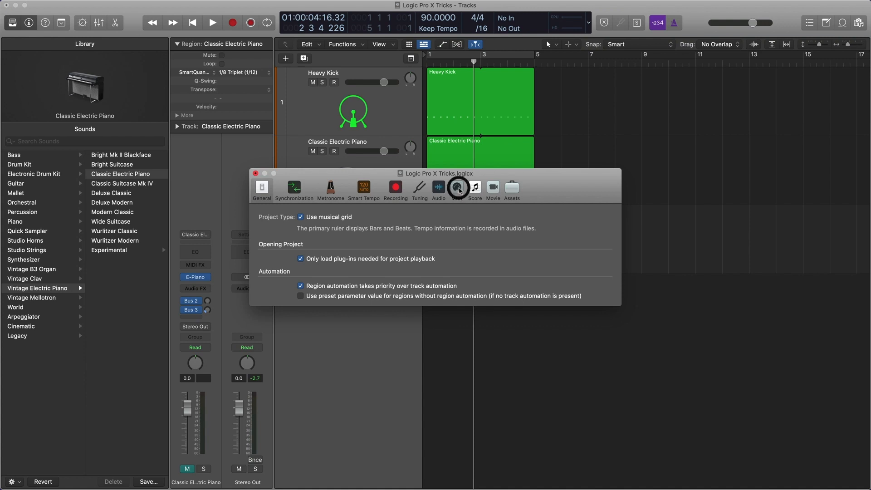
- Enable Notes chasing in the project's MIDI Chase settings
click(456, 188)
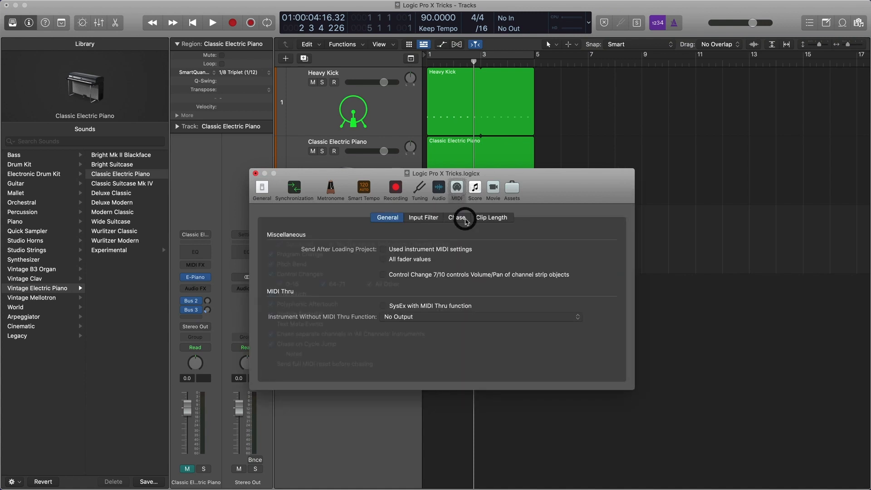
click(456, 217)
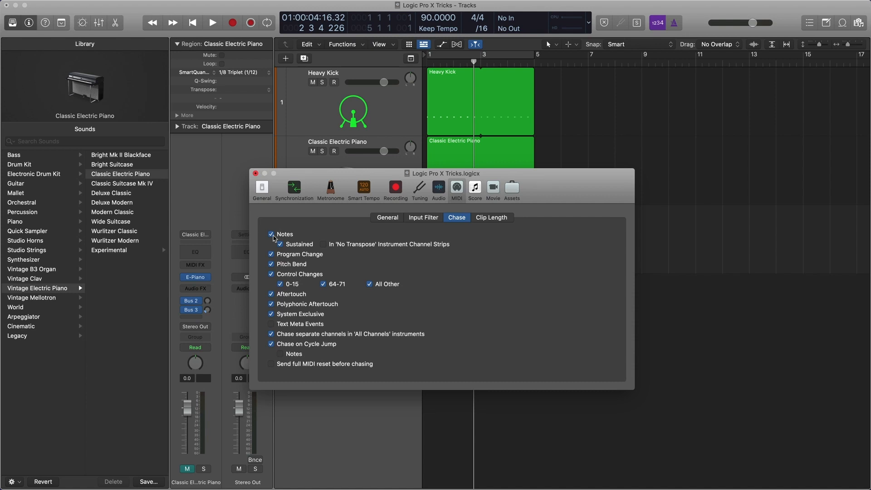
click(256, 174)
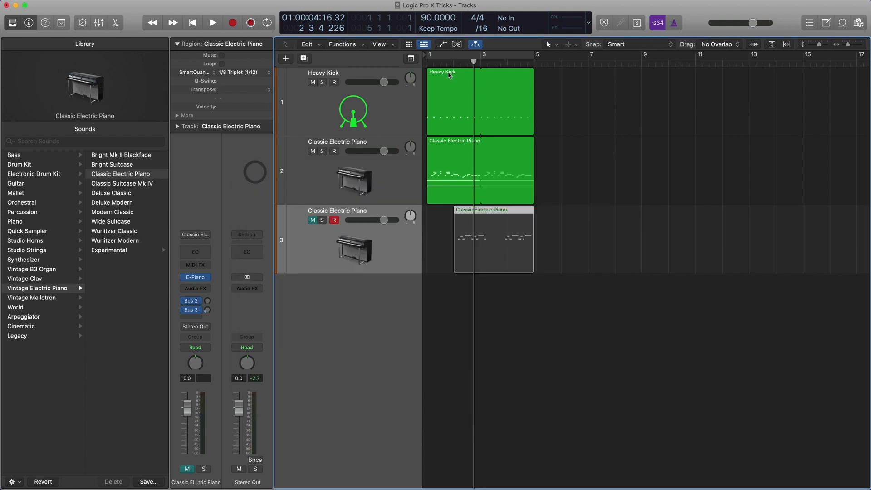
- Audition playback from partway into bar 2 again and stop
click(212, 22)
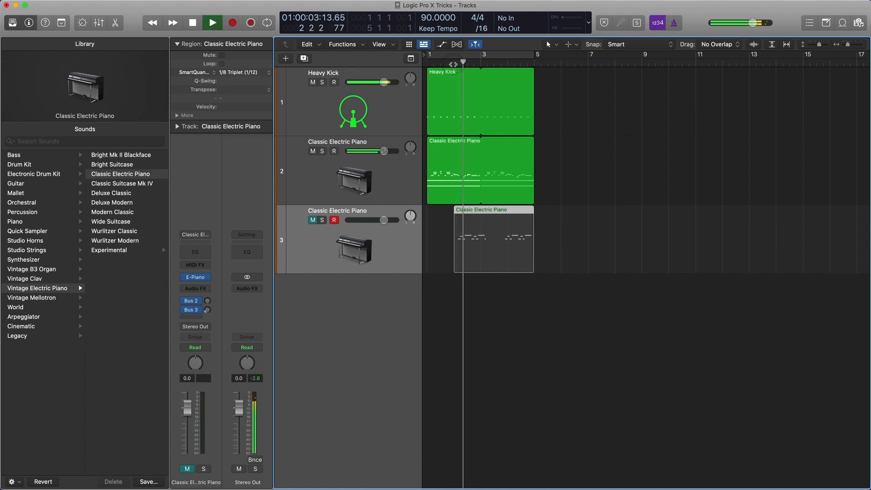
click(211, 22)
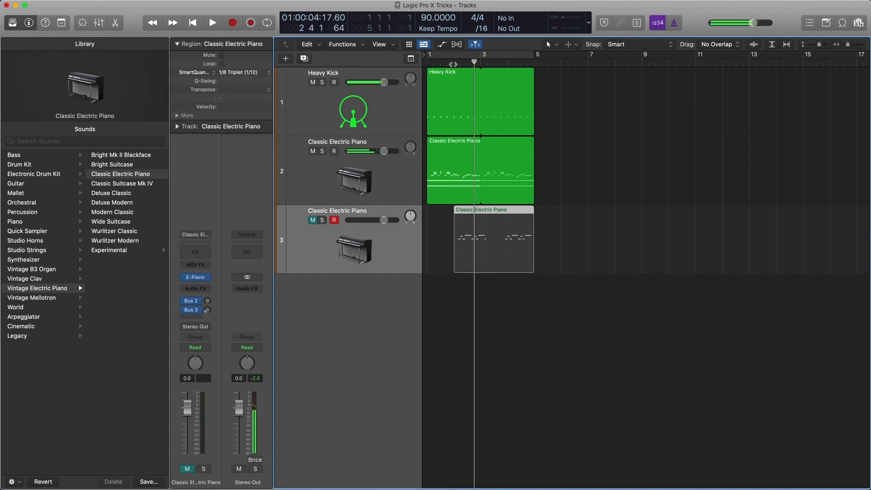